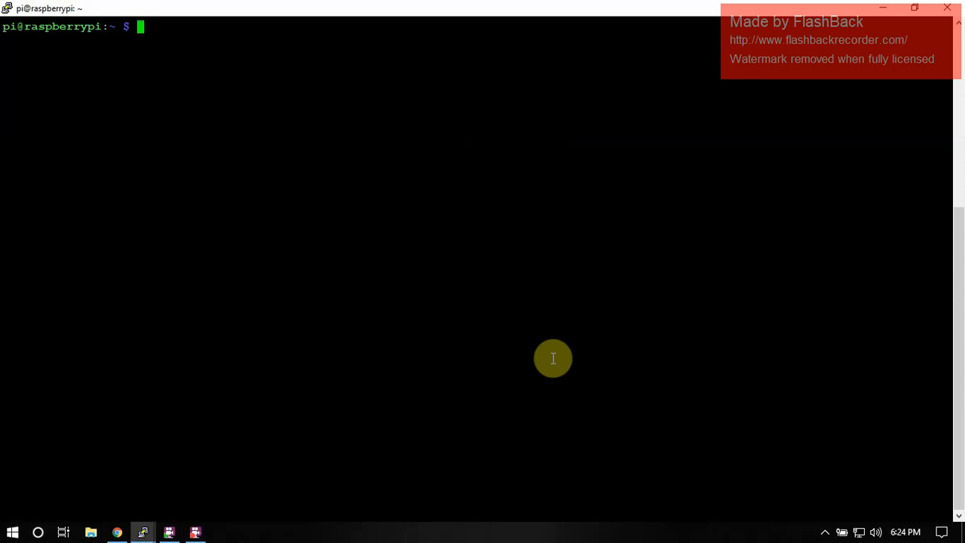
mouse_move(538, 360)
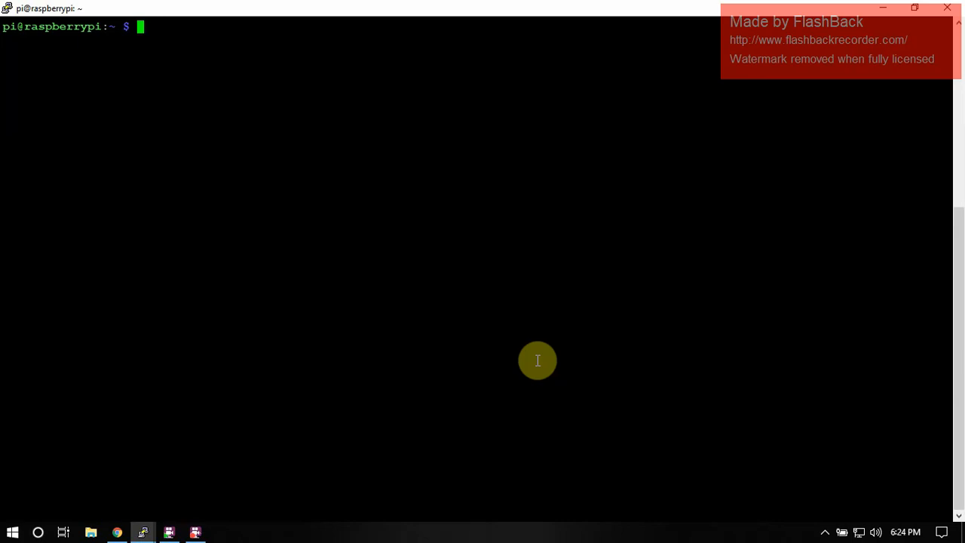
mouse_move(450, 200)
text(sudo apt-get install sdcc binutils python python-pip git)
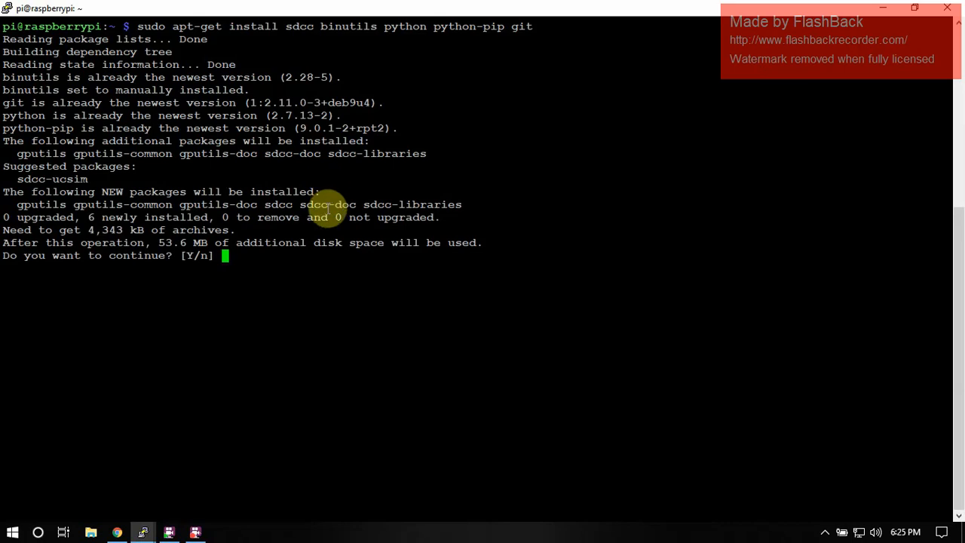
Step: Confirm the sdcc and gputils installation and clear the terminal once setup finishes
text(y)
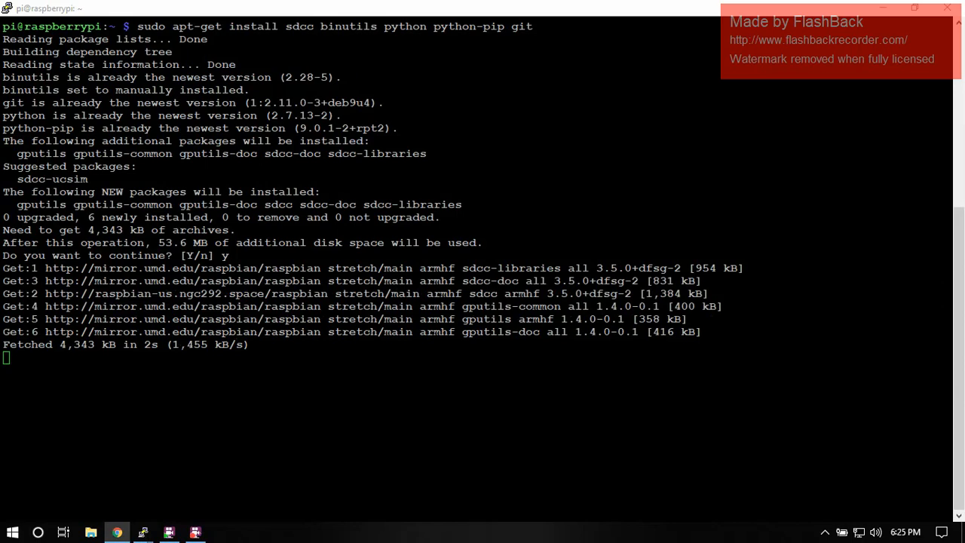
mouse_move(514, 168)
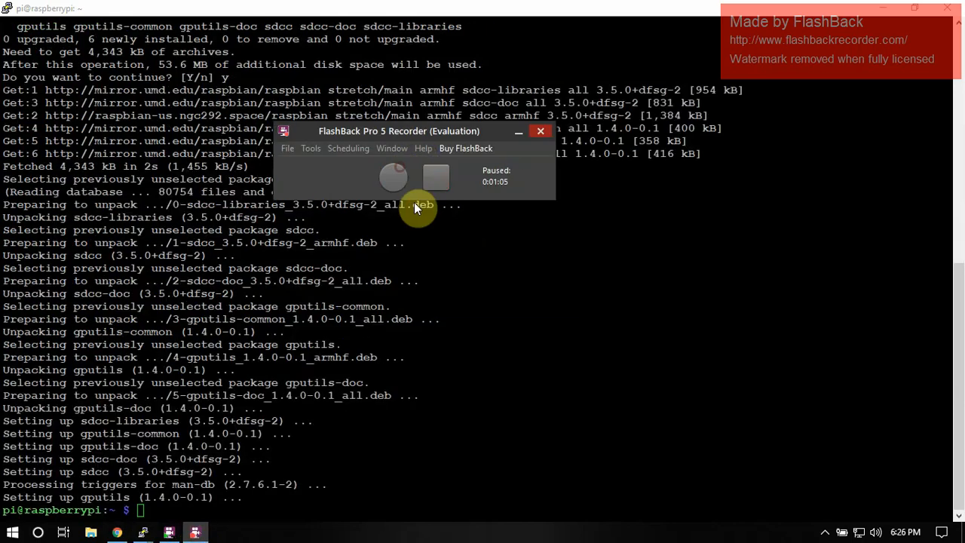
click(541, 130)
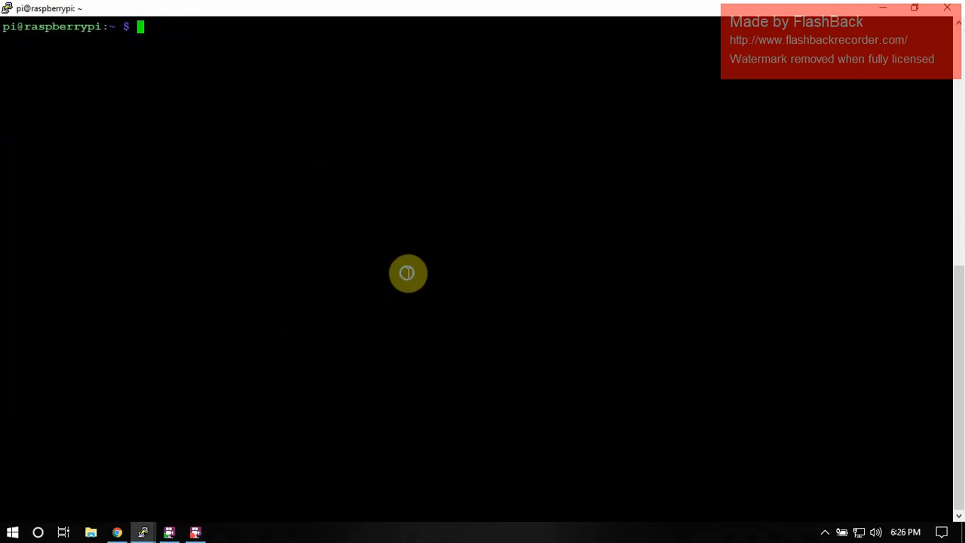
Step: Upgrade pip with 'sudo pip install -U pip', then force-install pyusb 1.0.2
text(sudo pip install -U pip)
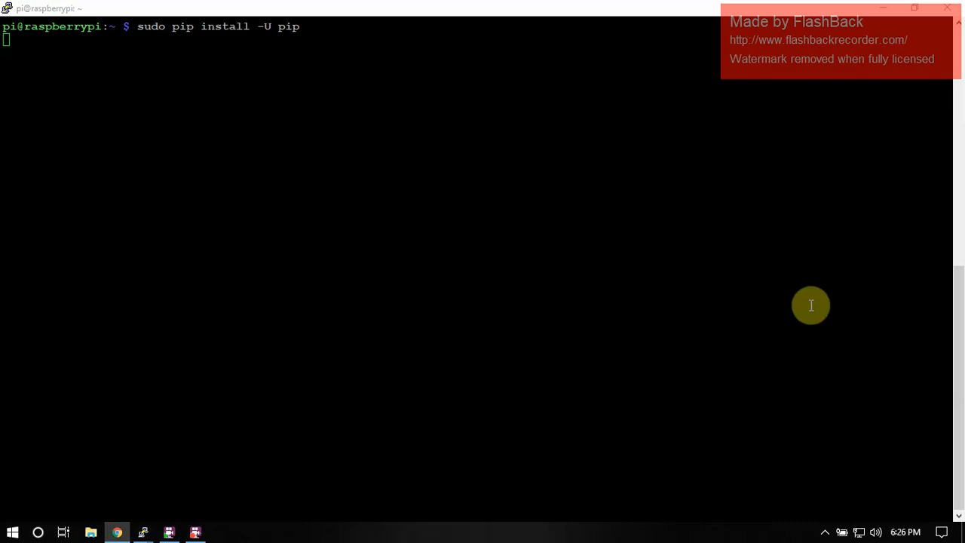
mouse_move(255, 188)
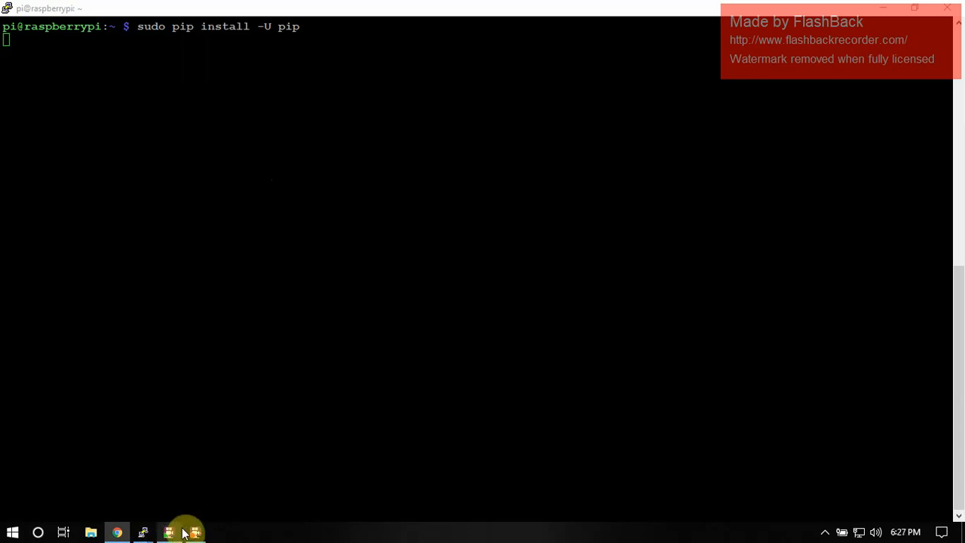
click(184, 532)
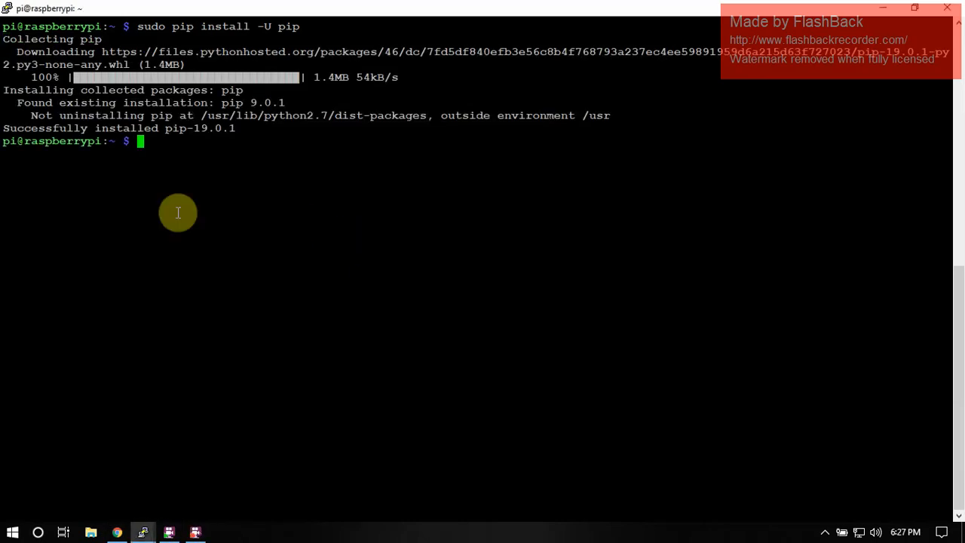
text(sudo pip install -U -I pyusb)
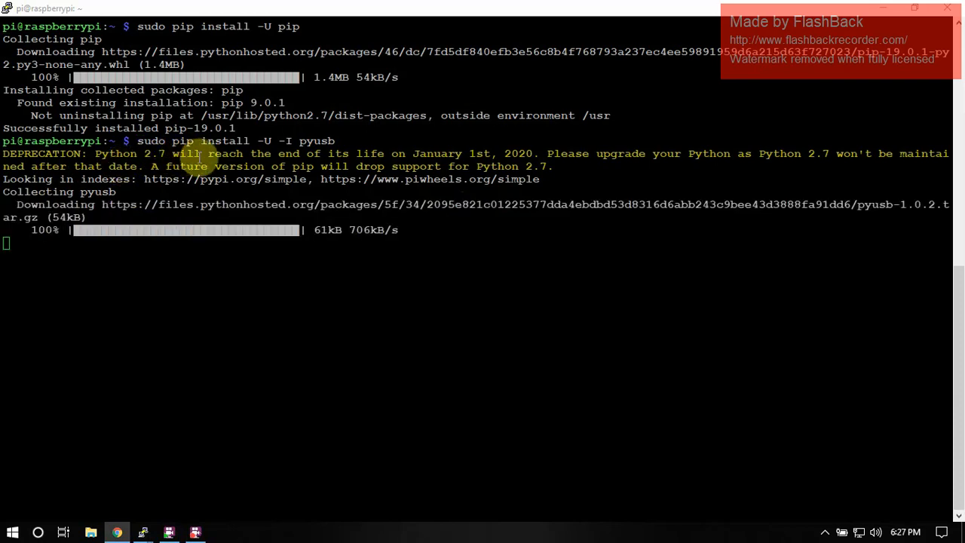
mouse_move(483, 158)
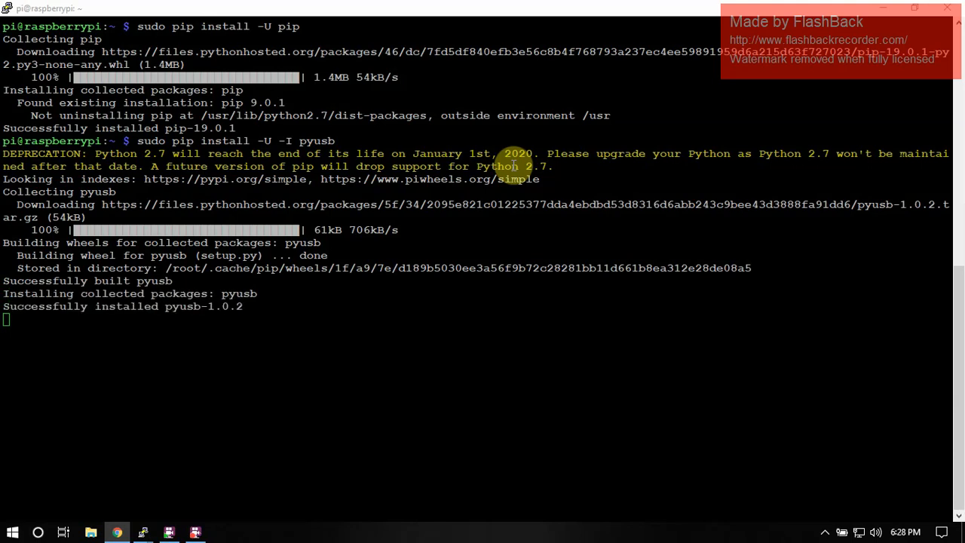
click(195, 532)
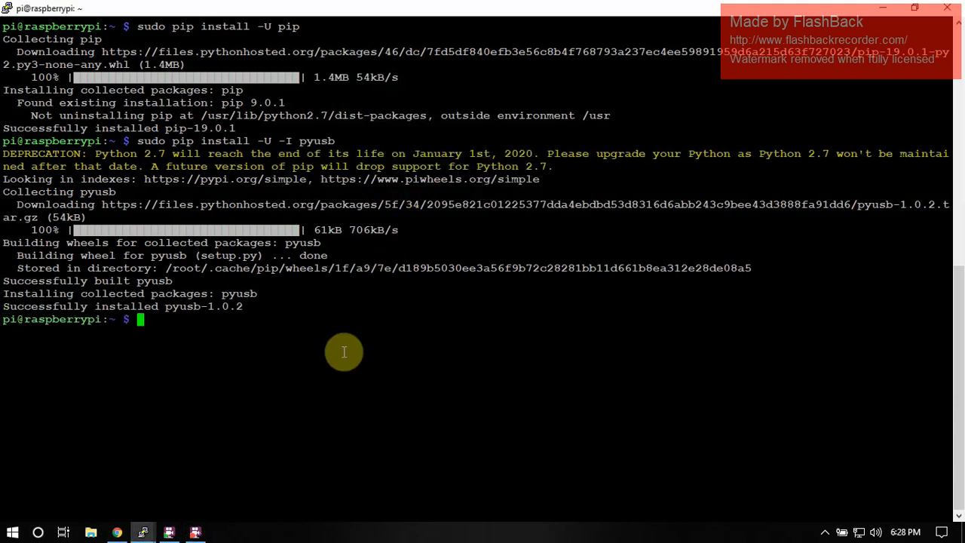
Step: Install platformio 3.6.4 via pip and git clone the BastilleResearch mousejack repository
text(sudo pip install -U platformio)
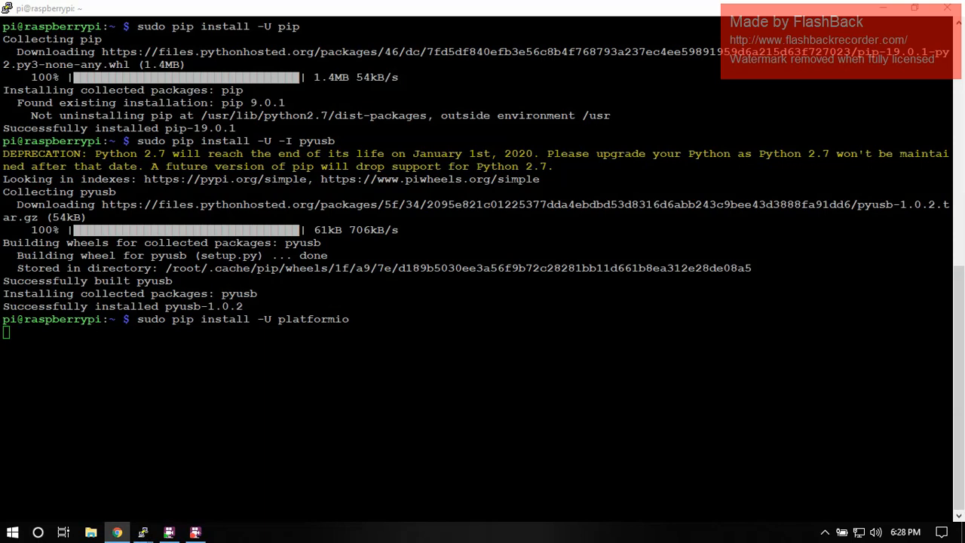
mouse_move(539, 317)
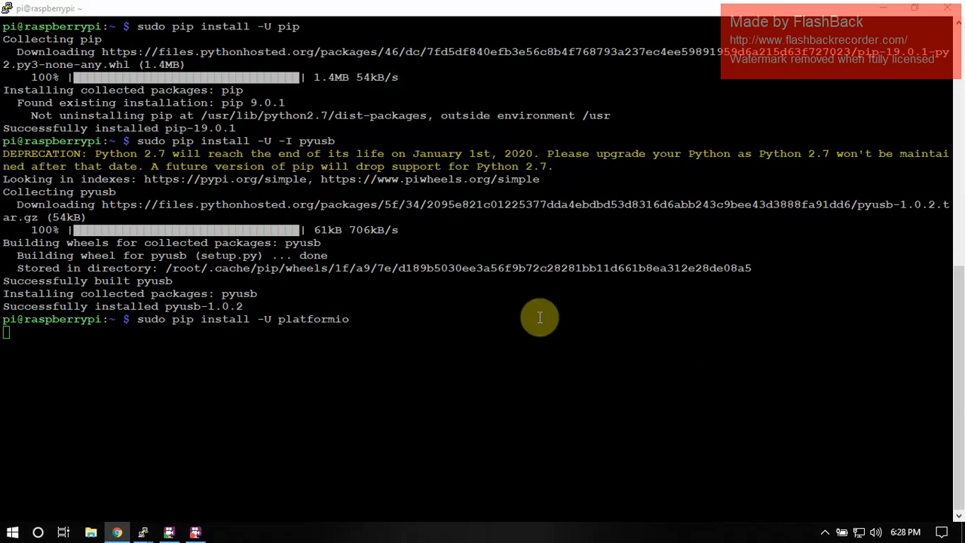
mouse_move(535, 316)
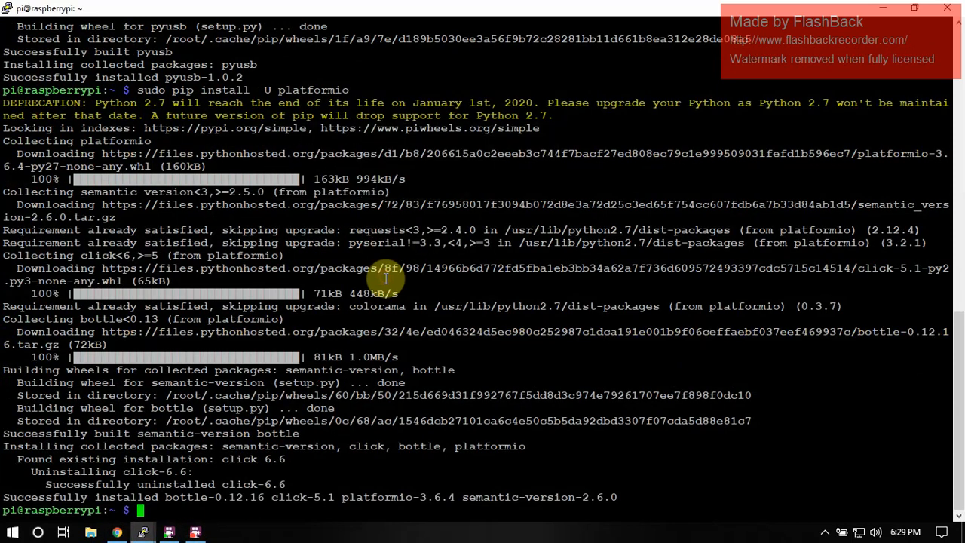
text(git clone https://github.com/BastilleResearch/mousejack.git)
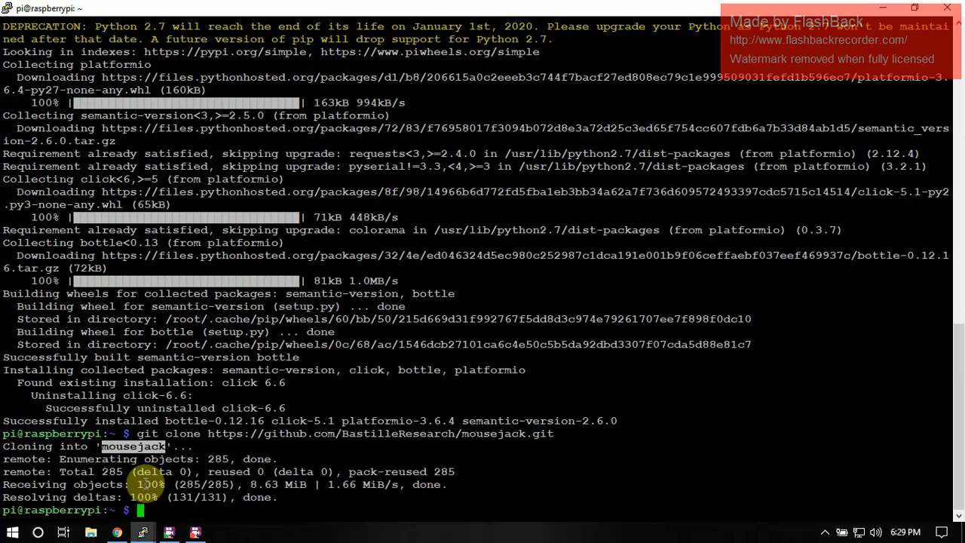
Step: Enter the mousejack folder, run git submodule init, and clear the screen
text(cd mousejack)
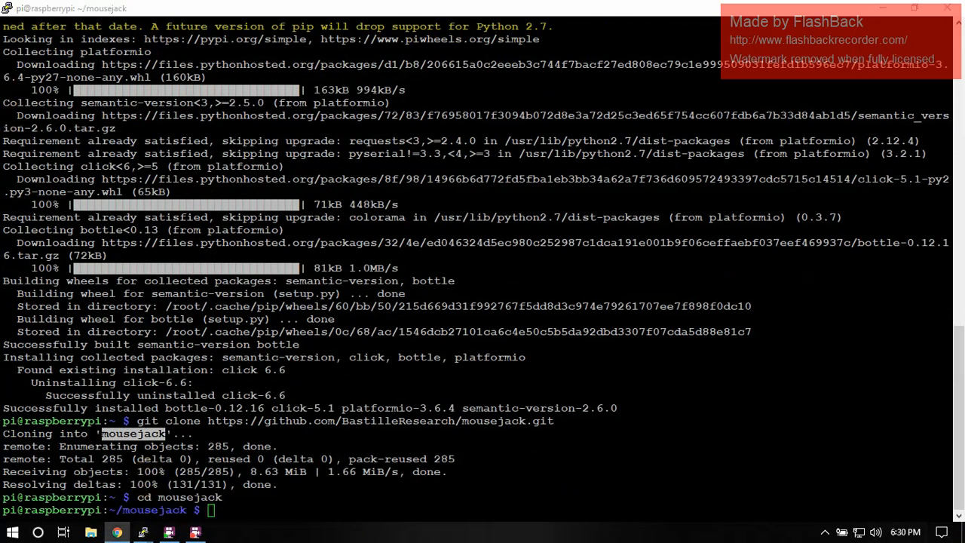
text(git submodule init)
text(git submodule update)
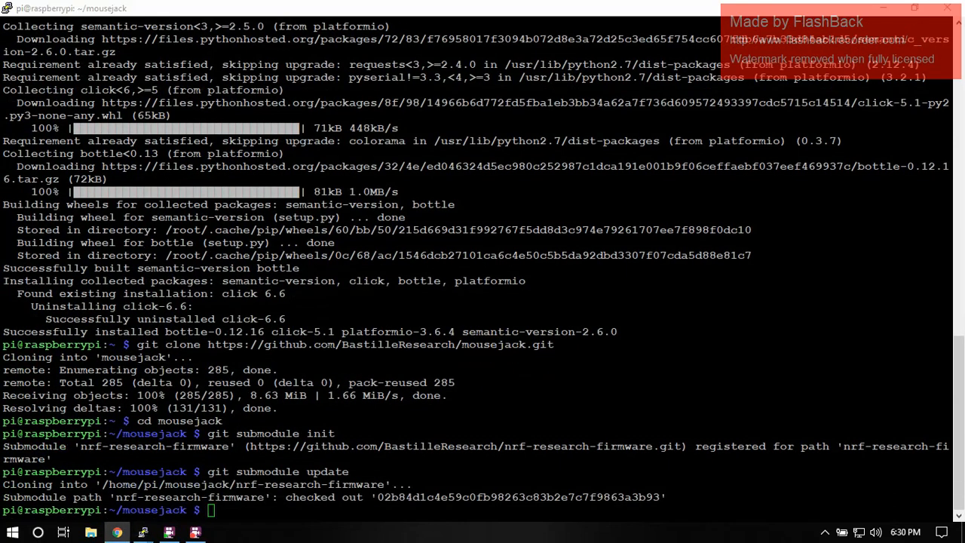
mouse_move(585, 438)
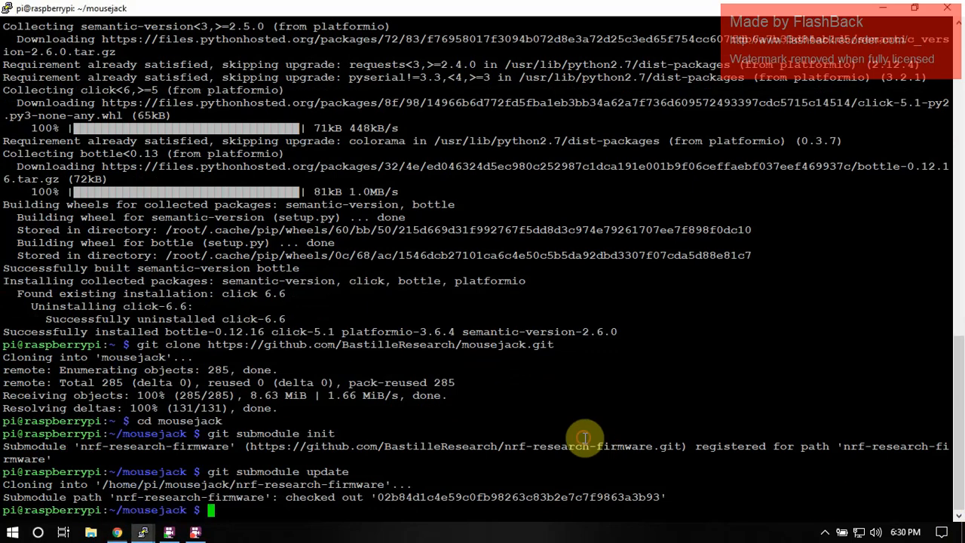
text(clear)
text(cd nrf-research-firmware)
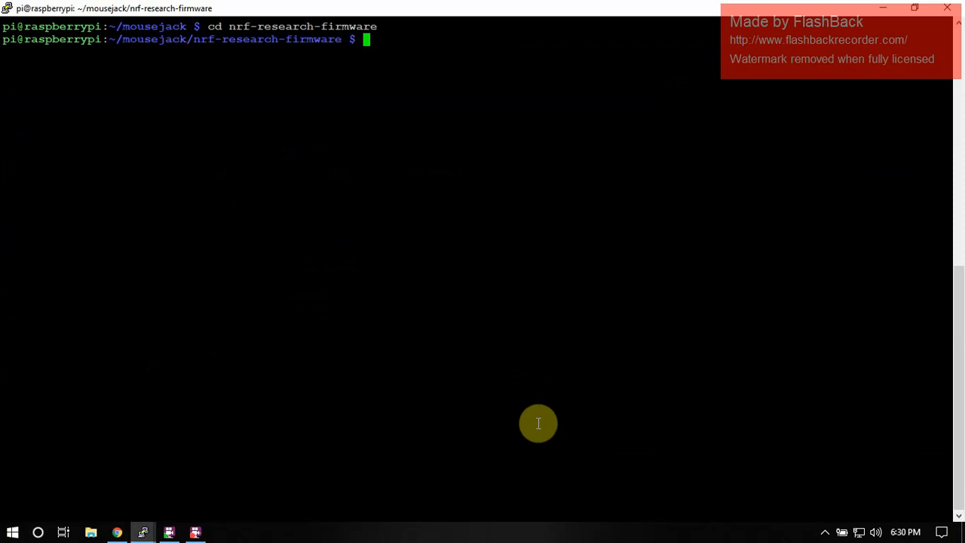
Step: Build the nrf research firmware and flash it to the dongle with make install
text(make)
text(sudo)
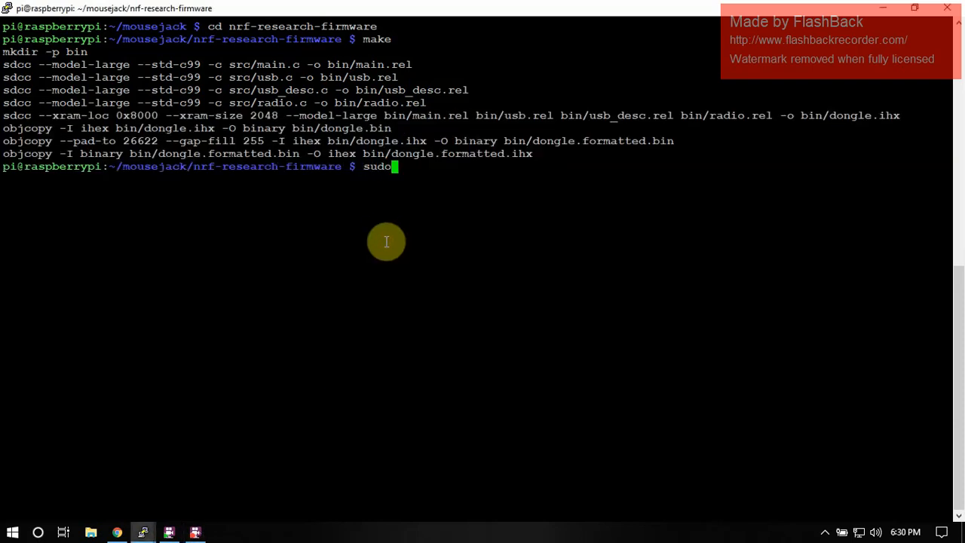
text(make)
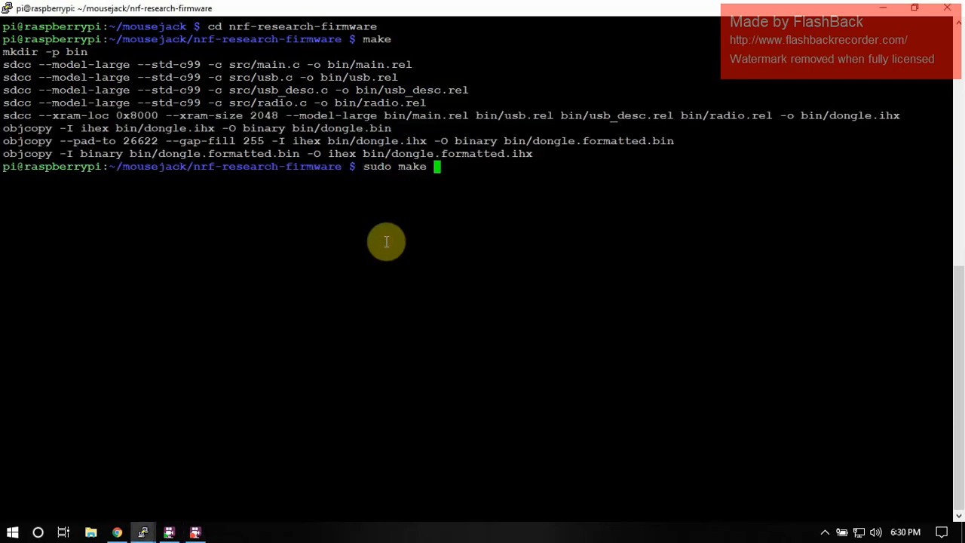
text(install)
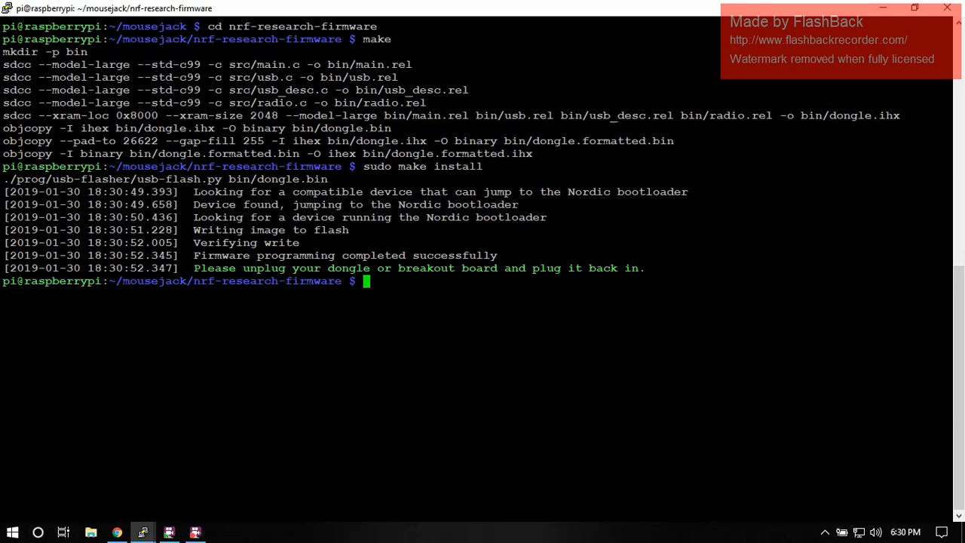
Step: Clone insecurityofthings/jackit into the home folder, enter jackit, and launch its pip install
text(cd)
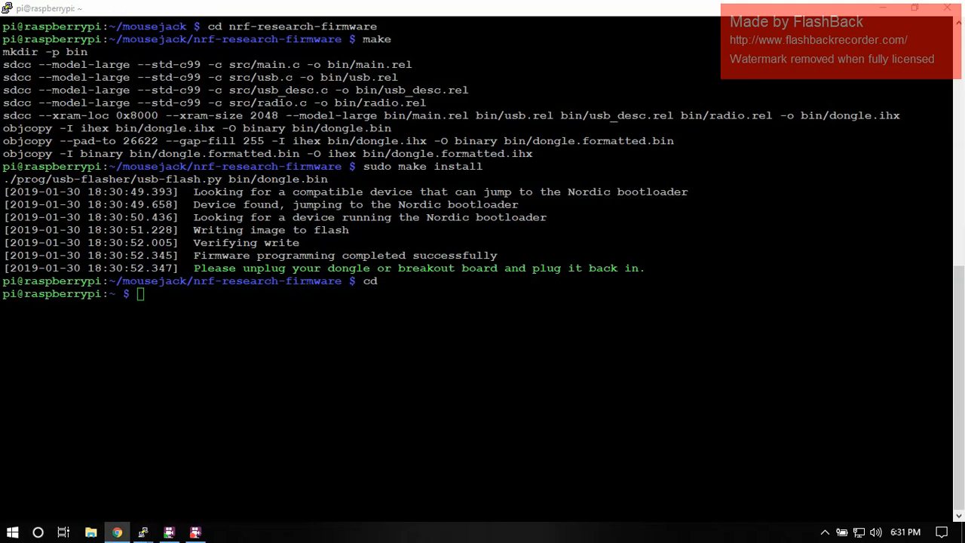
text(git clone https://github.com/insecurityofthings/jackit.git)
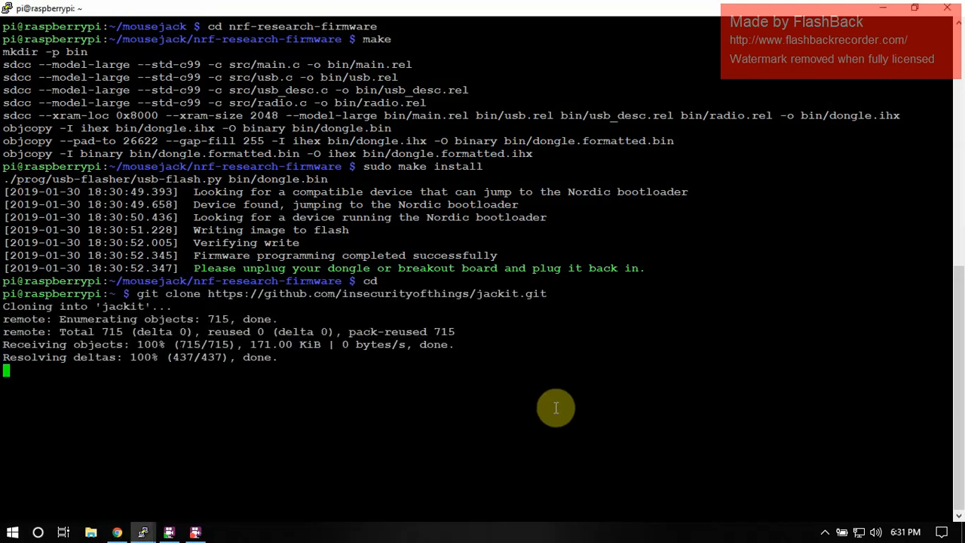
text(cd)
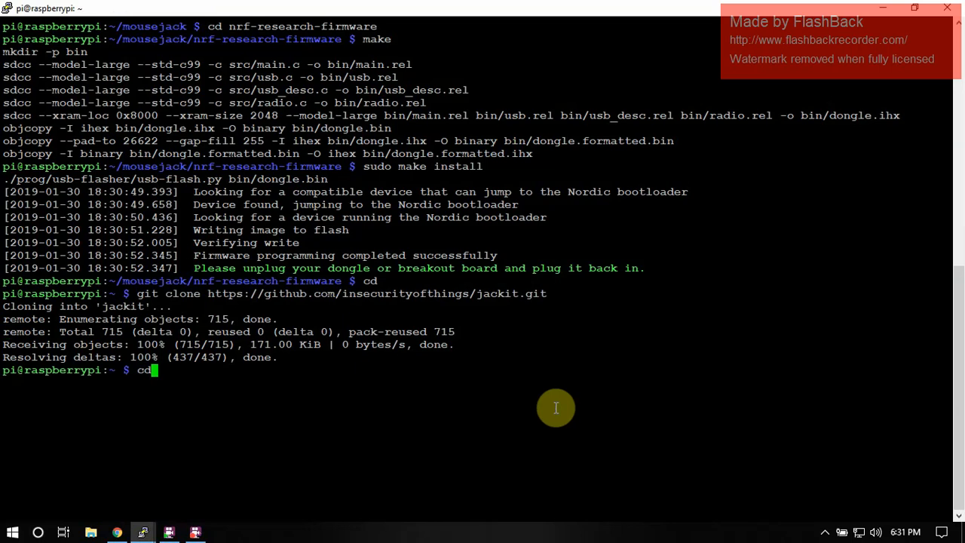
mouse_move(125, 309)
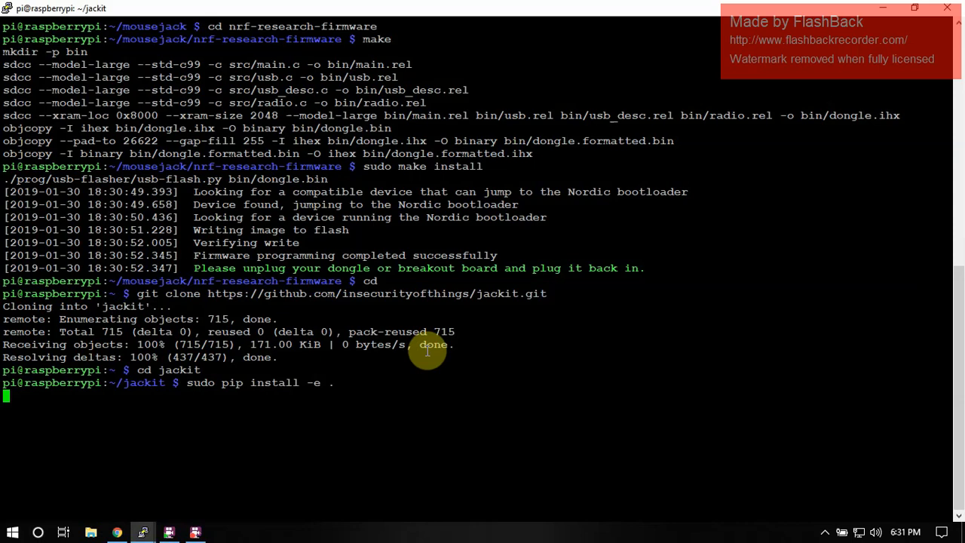
click(194, 532)
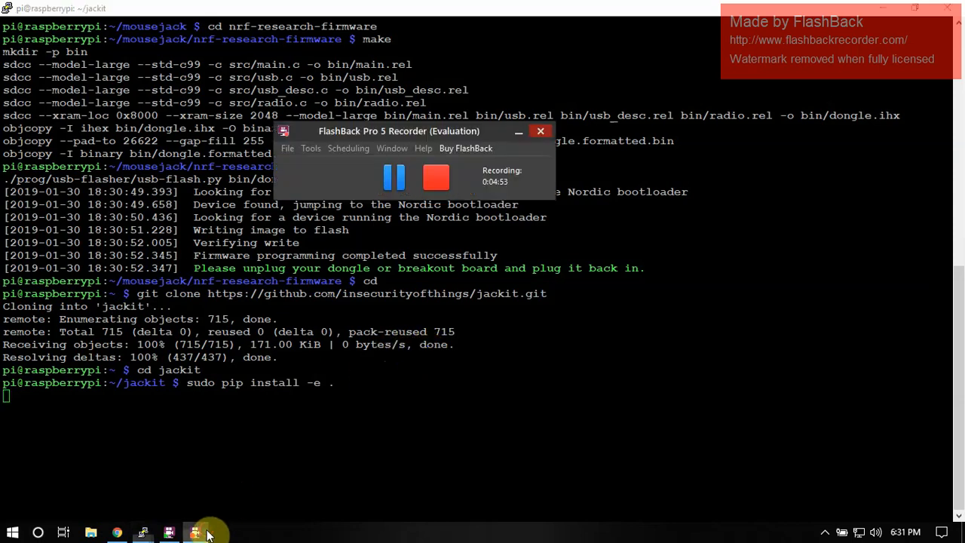
click(393, 179)
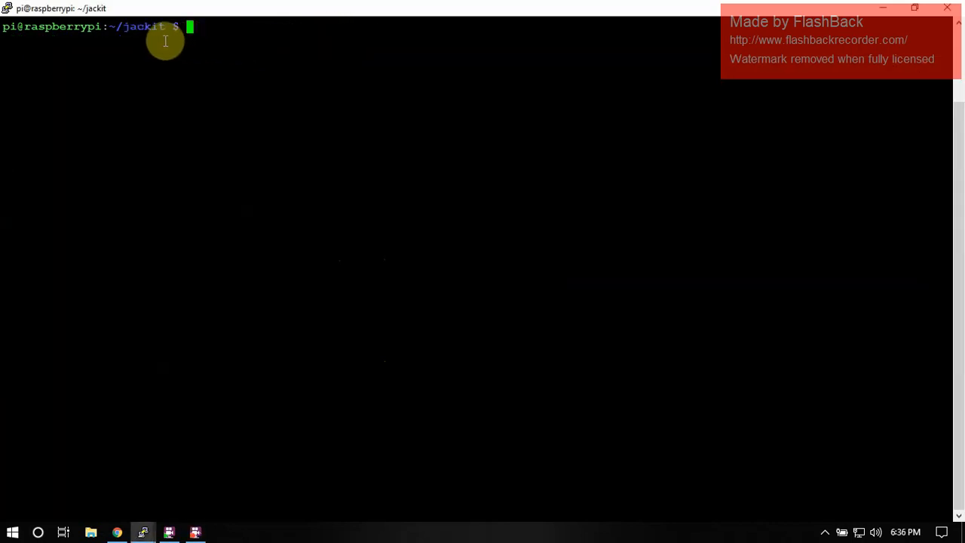
mouse_move(264, 57)
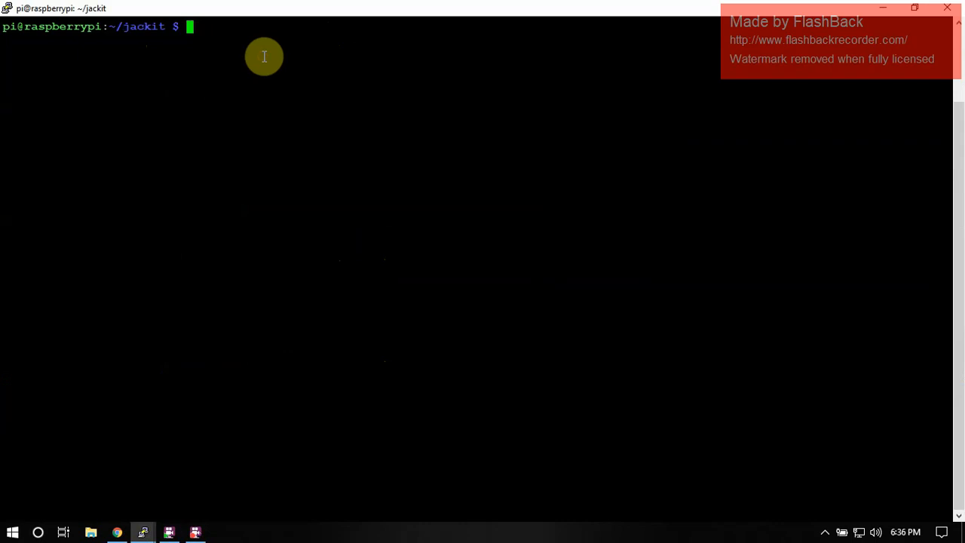
Step: Enter 'sudo jackit' at the jackit folder prompt
text(sudo jackit)
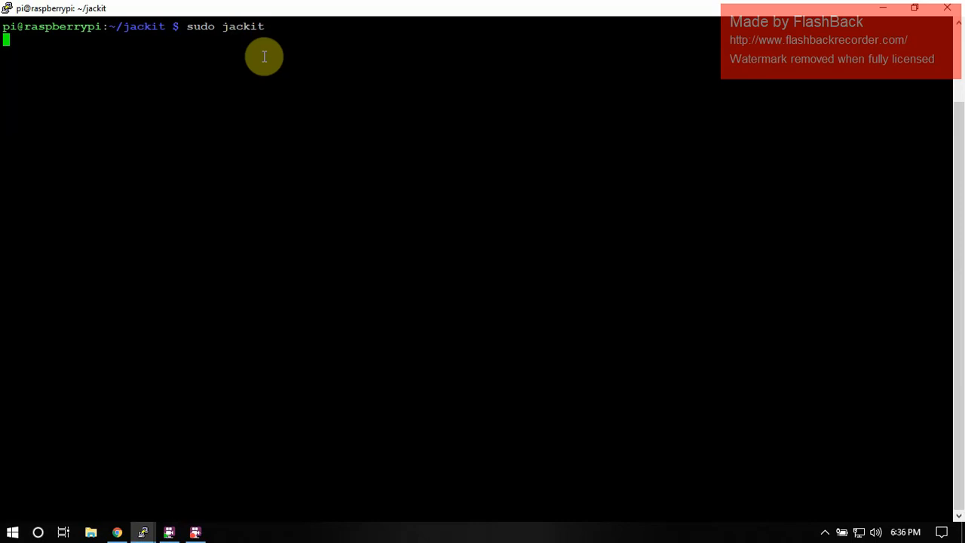
Step: Run the JackIt scan until the keyboard is listed, then stop it with Ctrl+C
key(Enter)
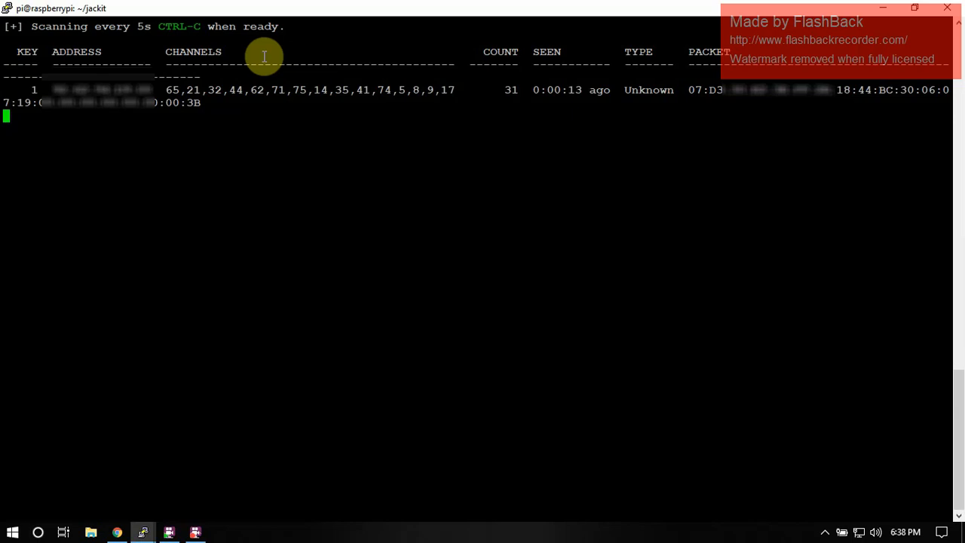
mouse_move(233, 141)
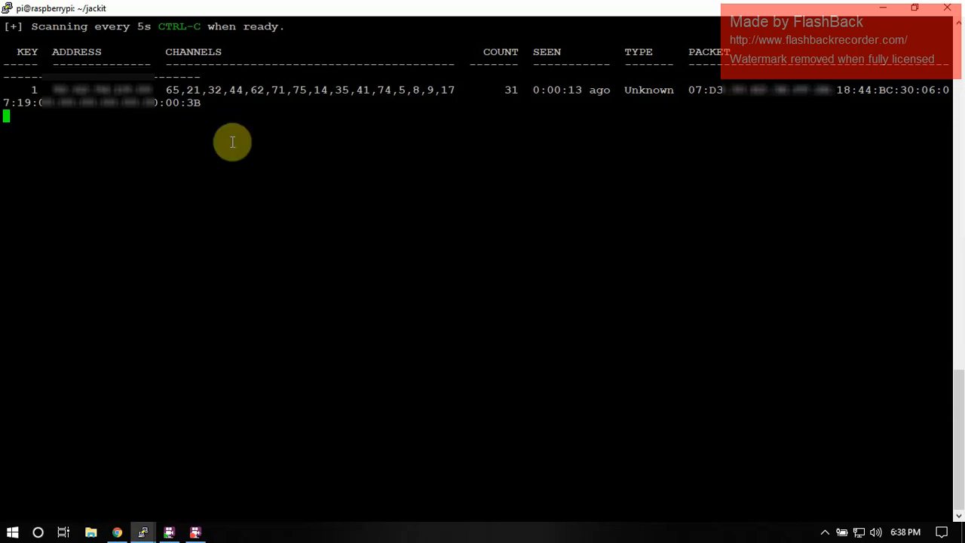
mouse_move(53, 89)
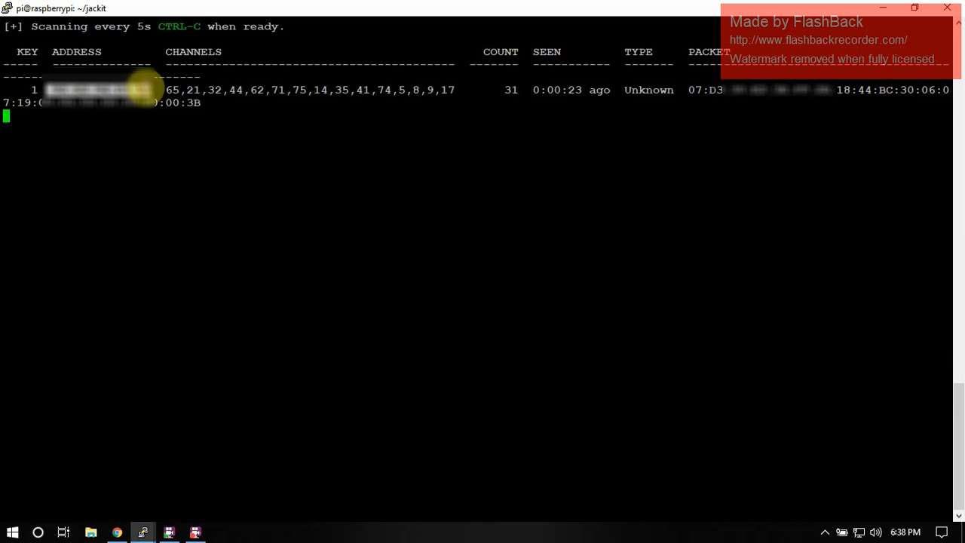
key(ctrl+c)
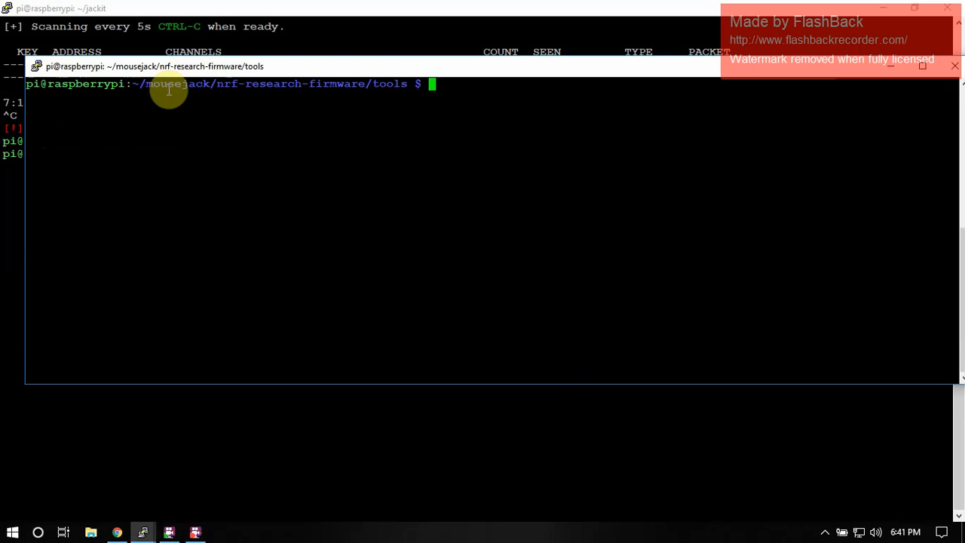
mouse_move(393, 90)
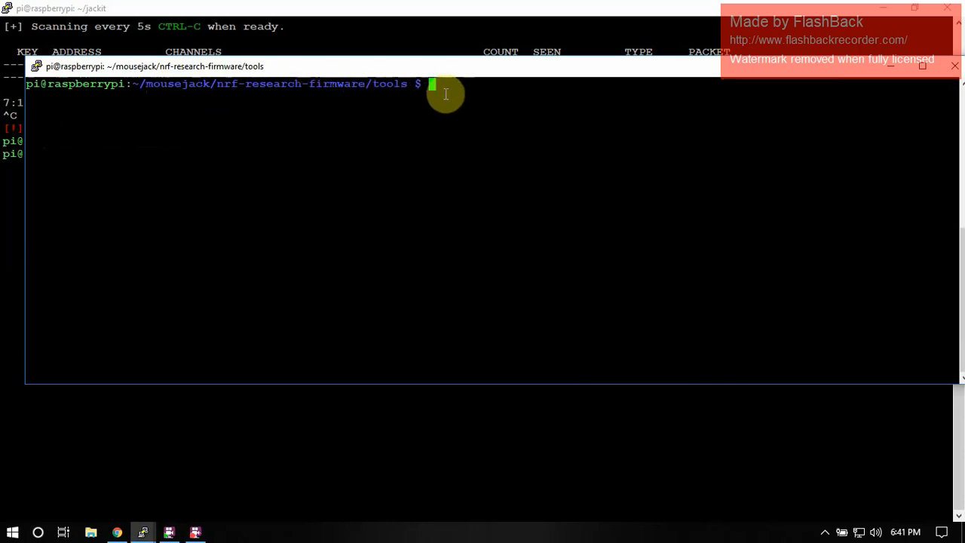
Step: Sniff the keyboard's address with nrf24-sniffer.py, then clear the jackit terminal
text(clear)
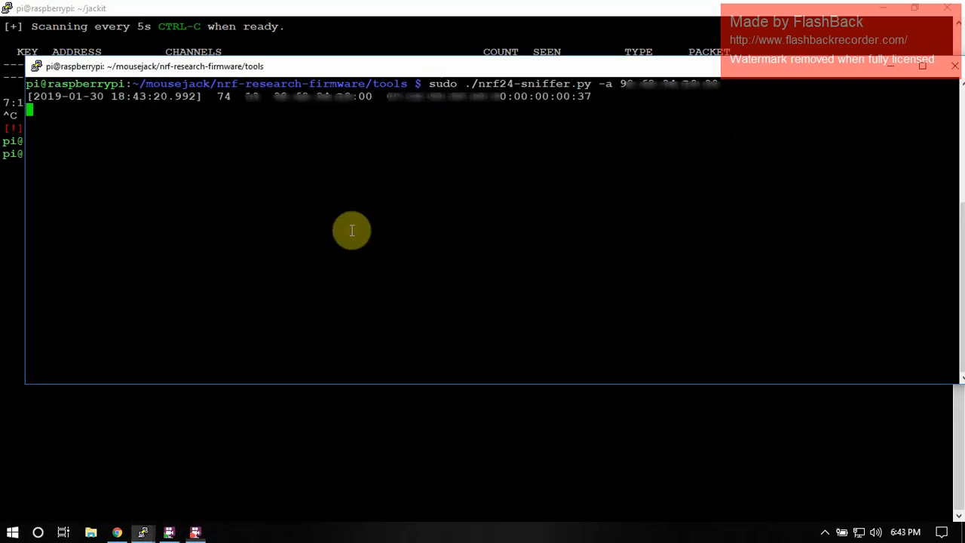
mouse_move(351, 121)
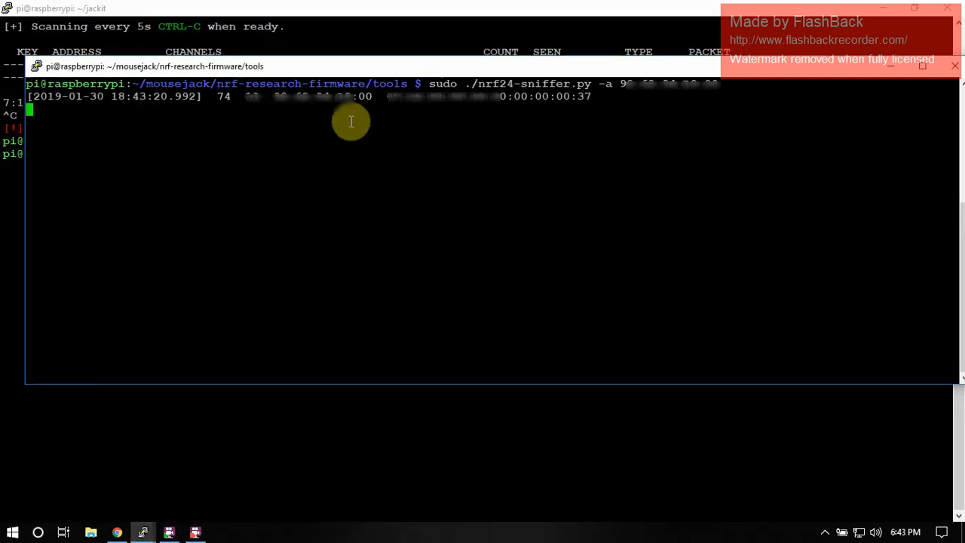
mouse_move(358, 236)
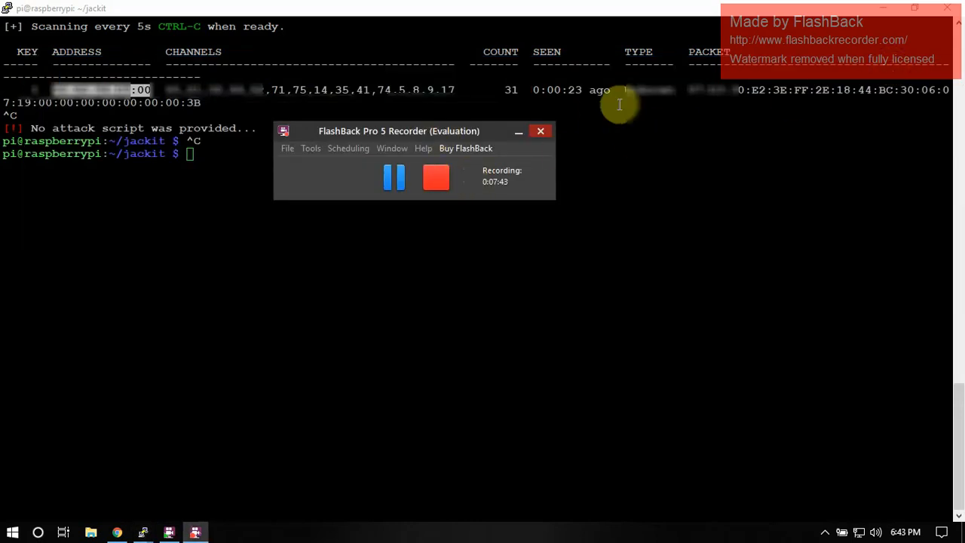
text(cl)
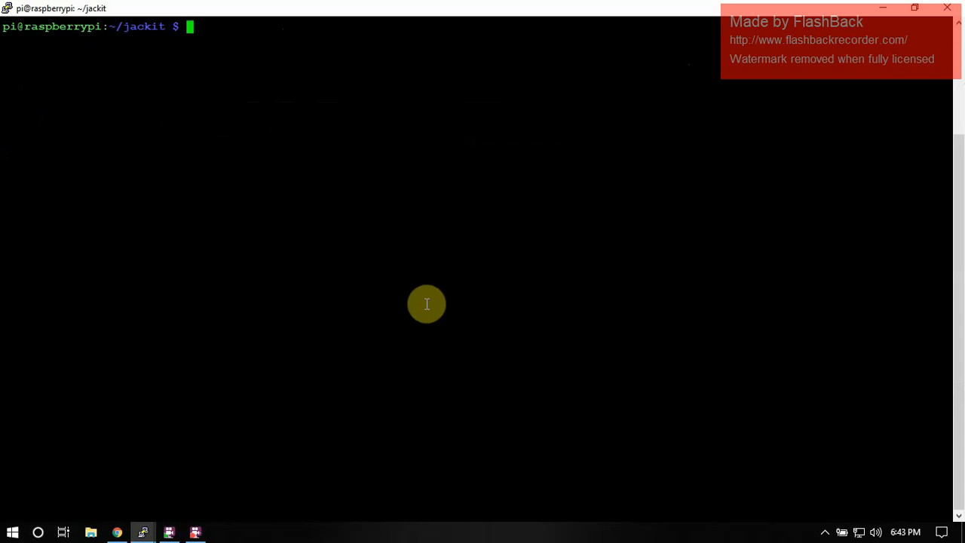
mouse_move(169, 532)
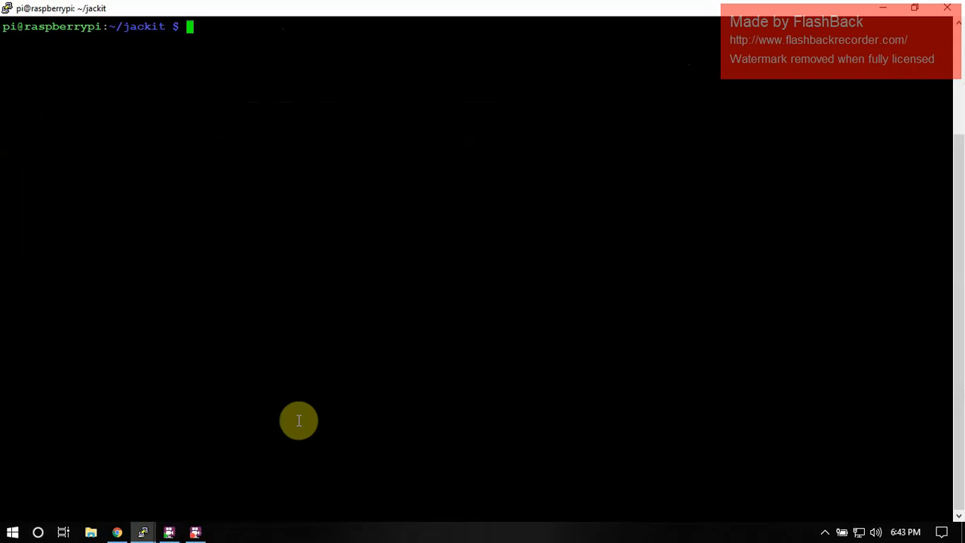
mouse_move(298, 423)
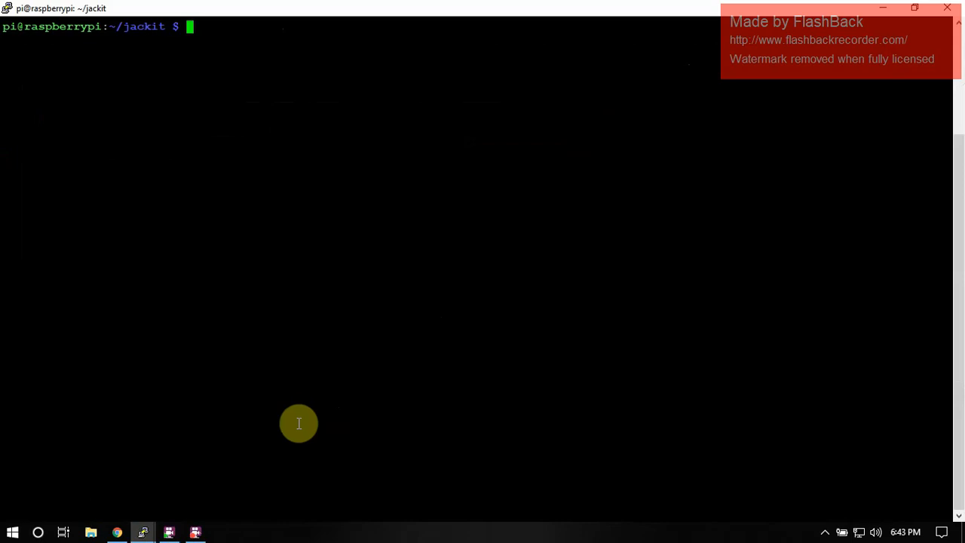
mouse_move(288, 381)
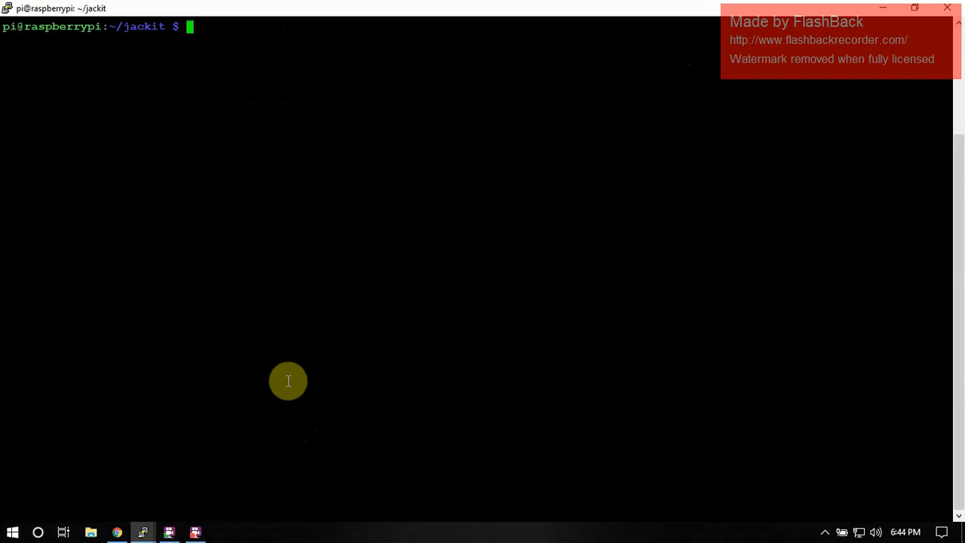
mouse_move(215, 513)
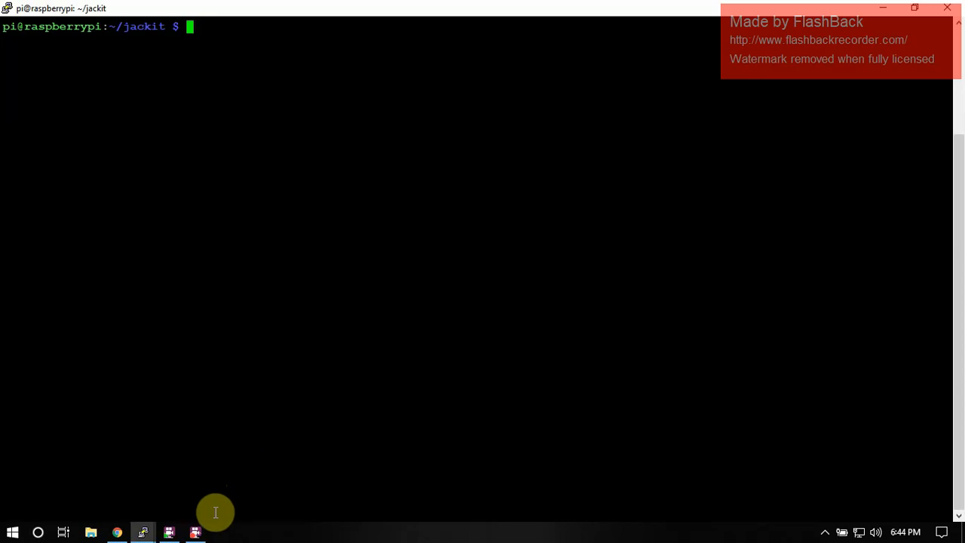
click(195, 532)
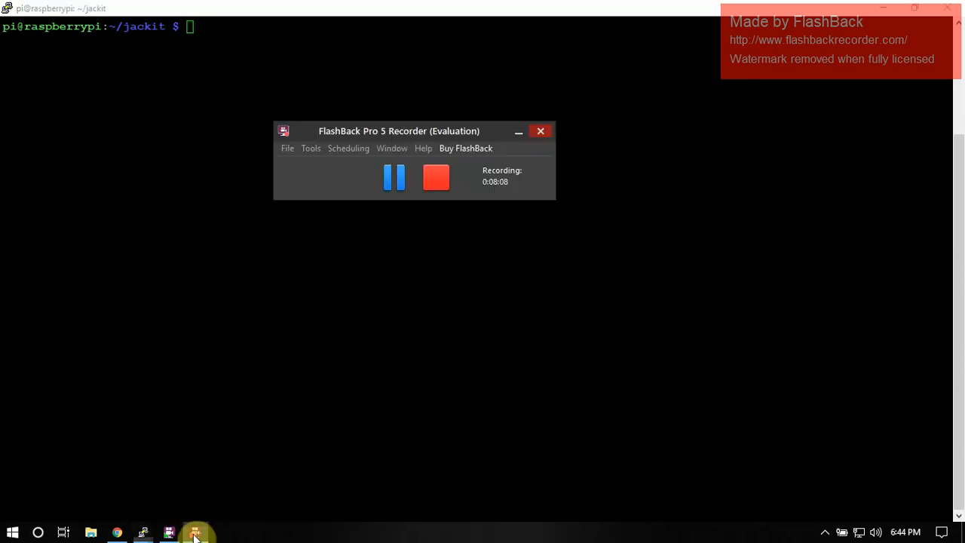